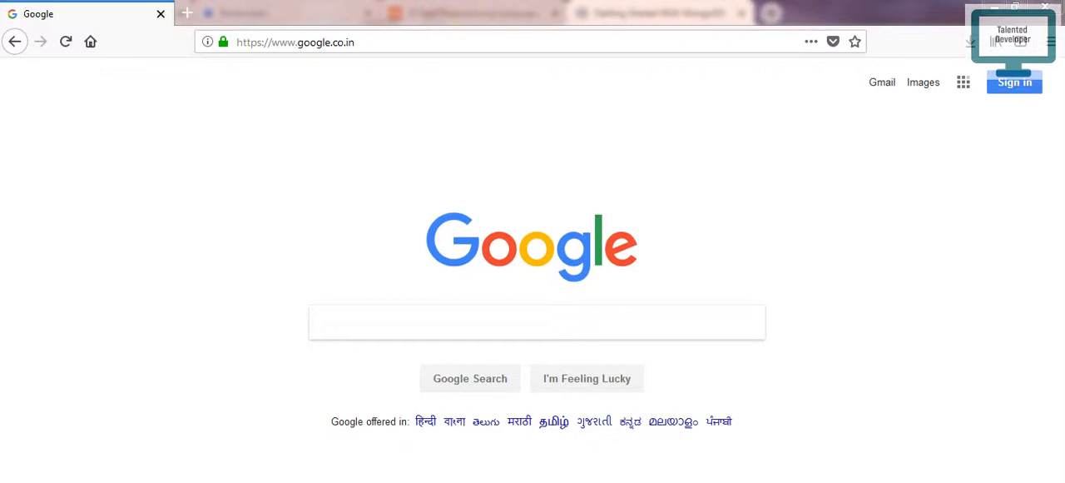
Run a Google search for 'mongodb download' using the search suggestion.
{"action": "left_click", "coordinate": [536, 322]}
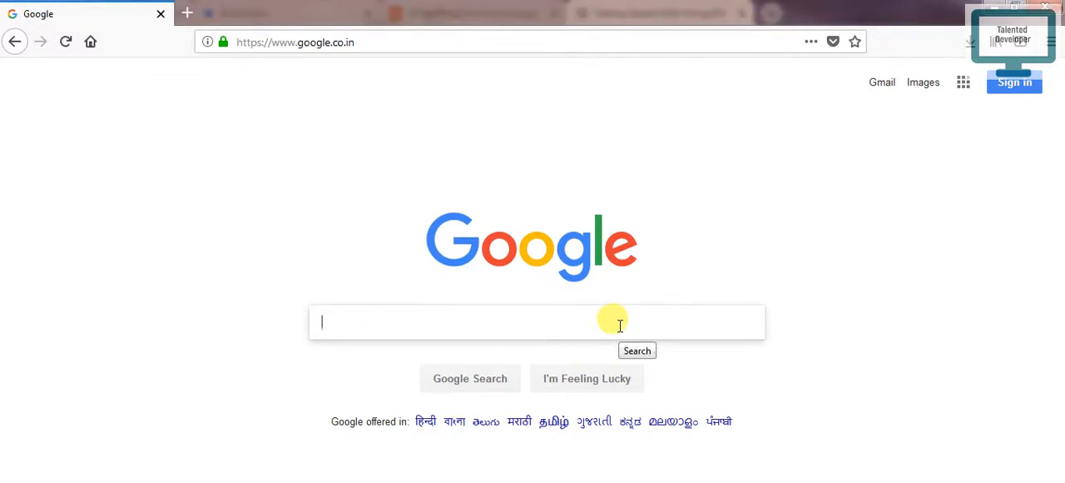
{"action": "type", "text": "mongodb download"}
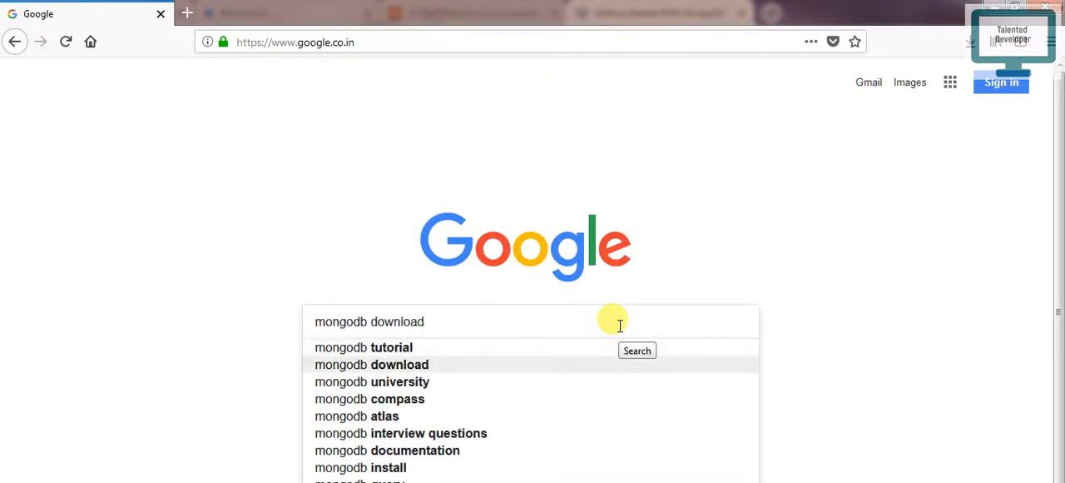
{"action": "left_click", "coordinate": [637, 350]}
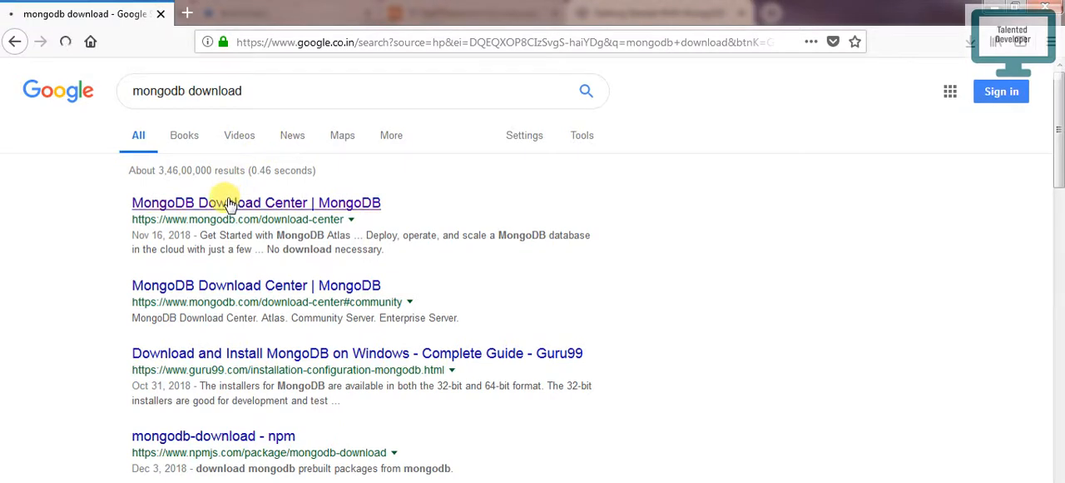
Open MongoDB Download Center's Server tab and select version 4.0.4, Windows 64-bit x64, MSI.
{"action": "left_click", "coordinate": [255, 202]}
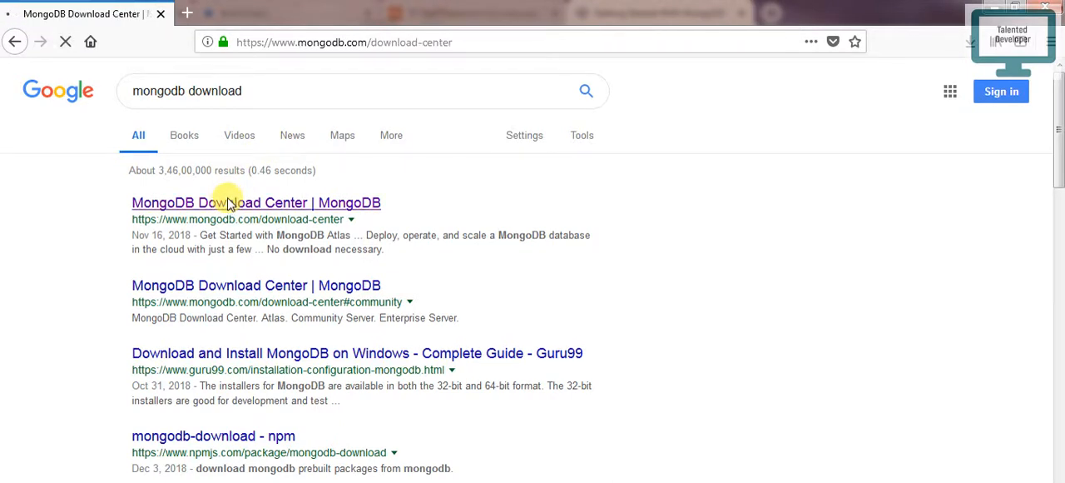
{"action": "left_click", "coordinate": [255, 202]}
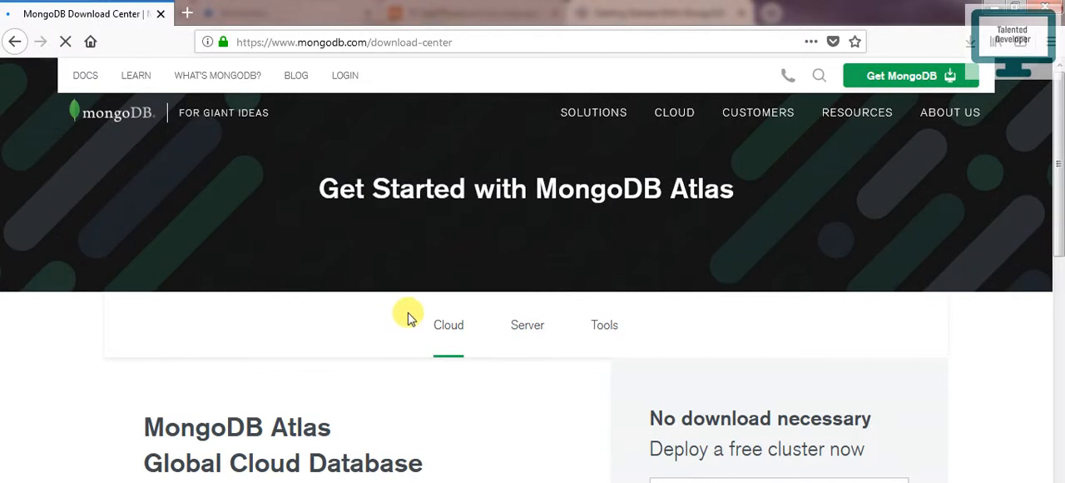
{"action": "scroll", "scroll_direction": "down", "scroll_amount": 3}
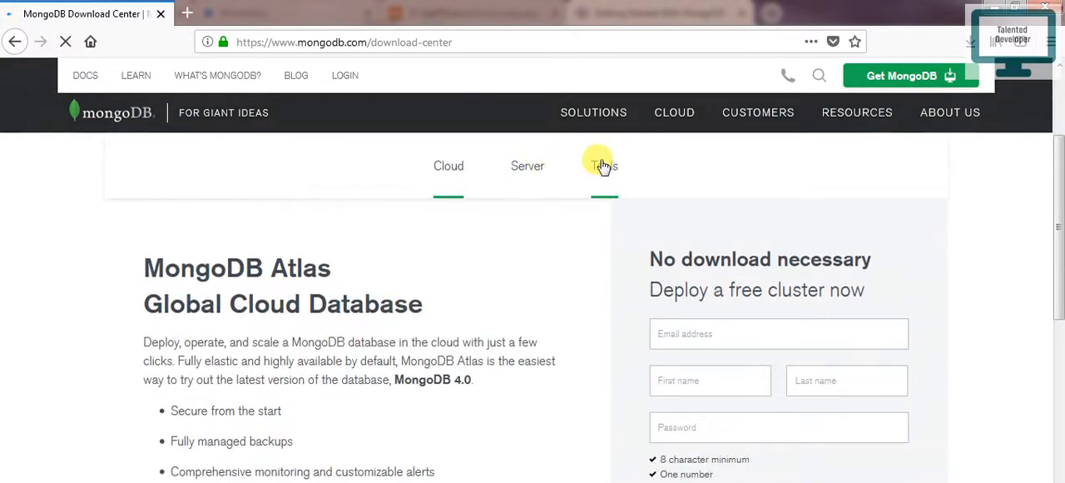
{"action": "left_click", "coordinate": [528, 166]}
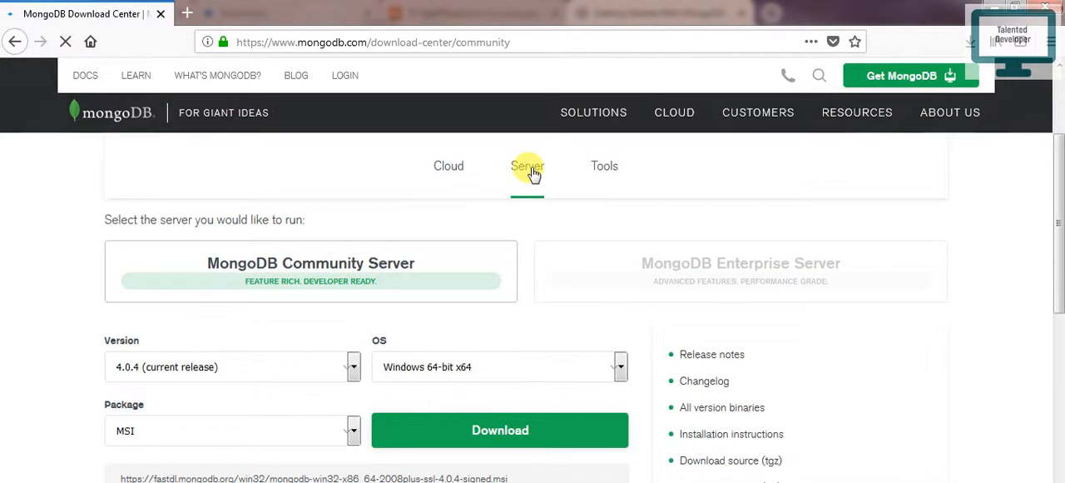
{"action": "scroll", "scroll_direction": "down", "scroll_amount": 3}
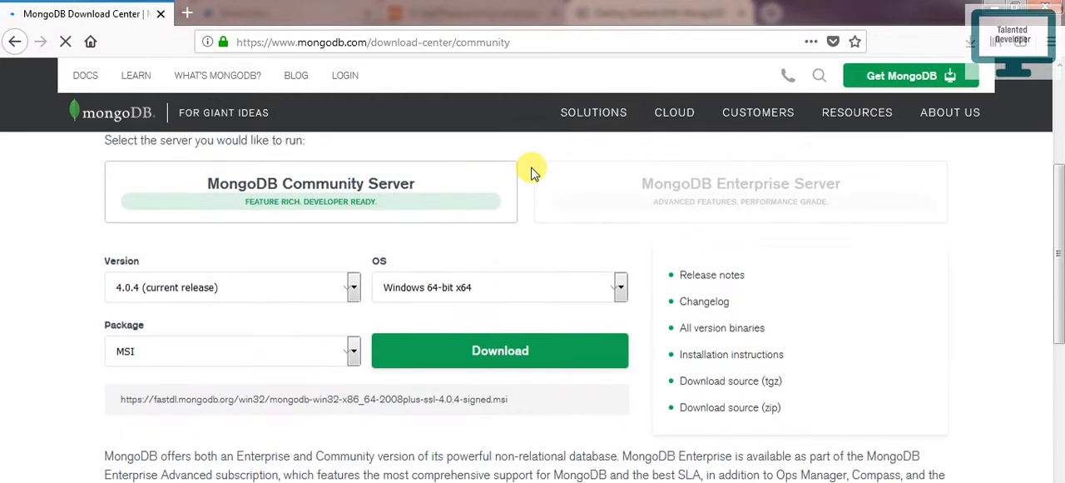
{"action": "mouse_move", "coordinate": [606, 290]}
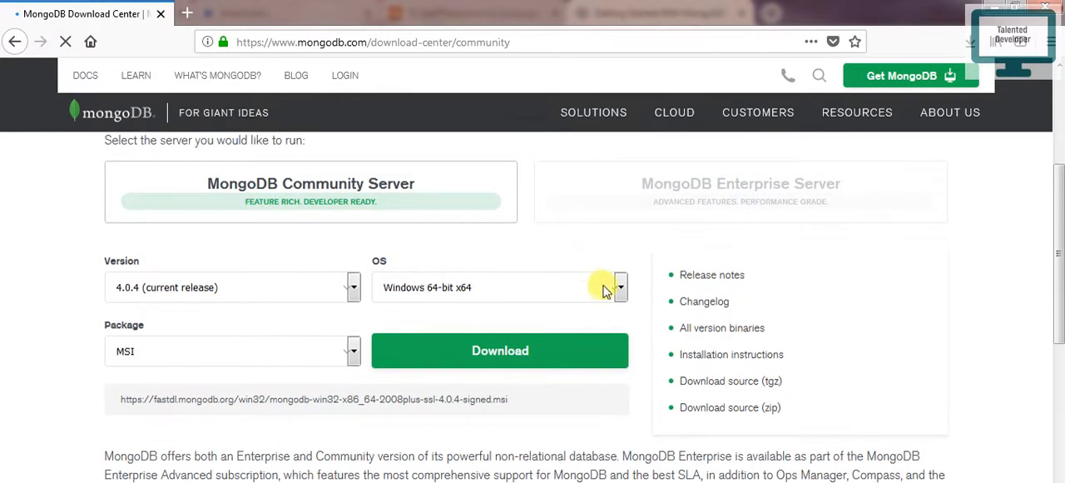
{"action": "left_click", "coordinate": [620, 287]}
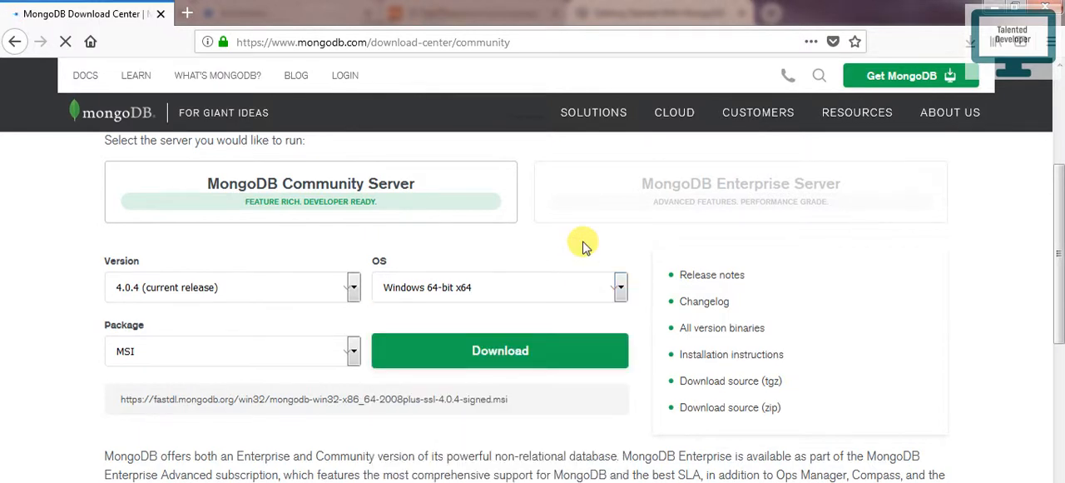
{"action": "left_click", "coordinate": [349, 351]}
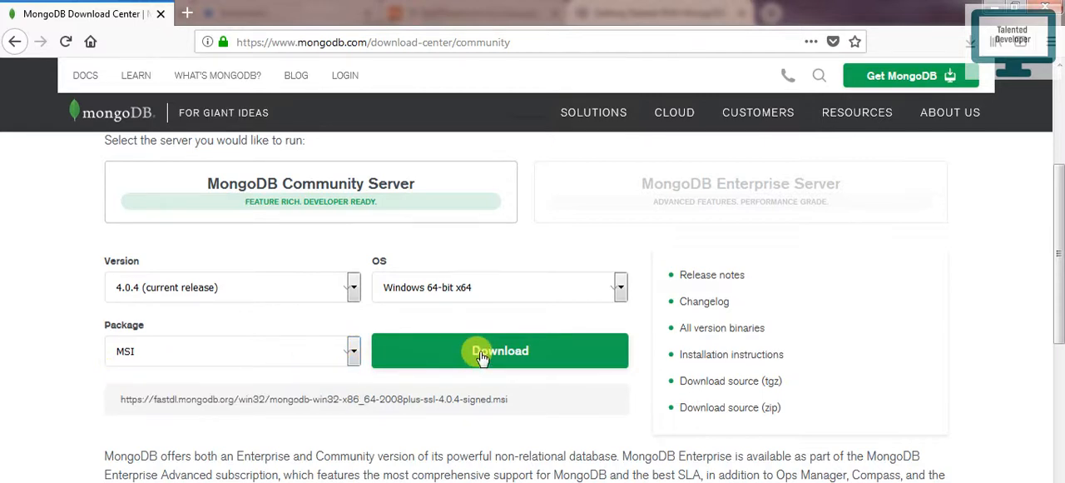
Download the MongoDB 4.0.4 Windows MSI installer and save the file to disk.
{"action": "left_click", "coordinate": [499, 351]}
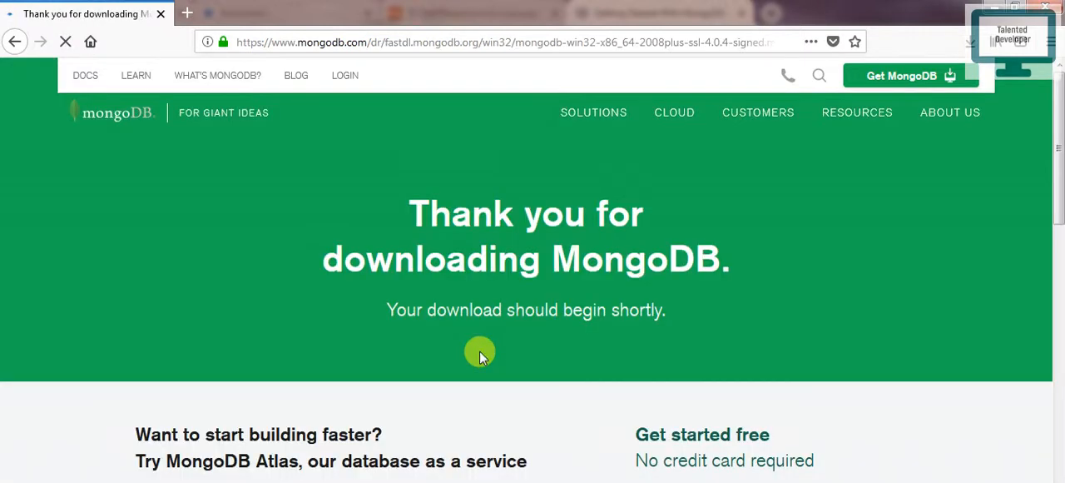
{"action": "mouse_move", "coordinate": [516, 241]}
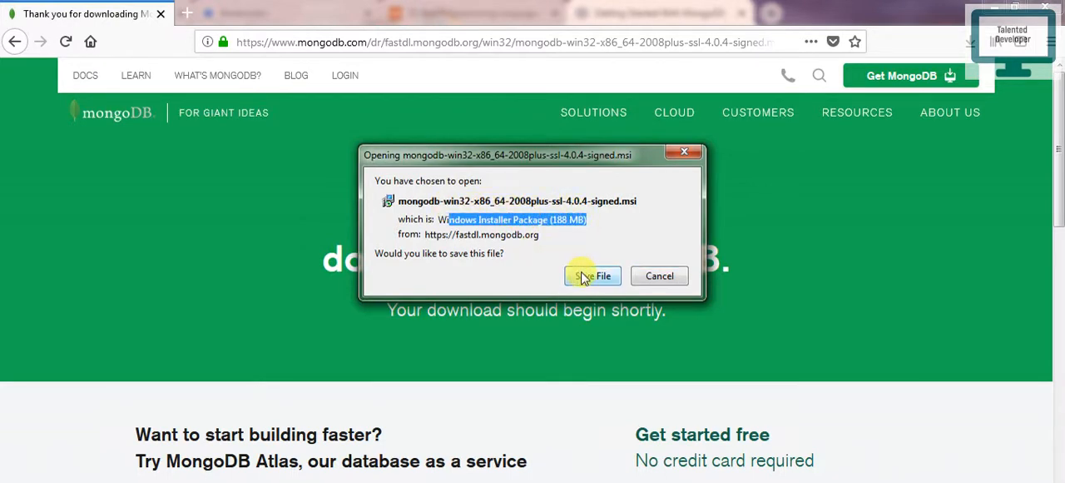
{"action": "left_click", "coordinate": [591, 276]}
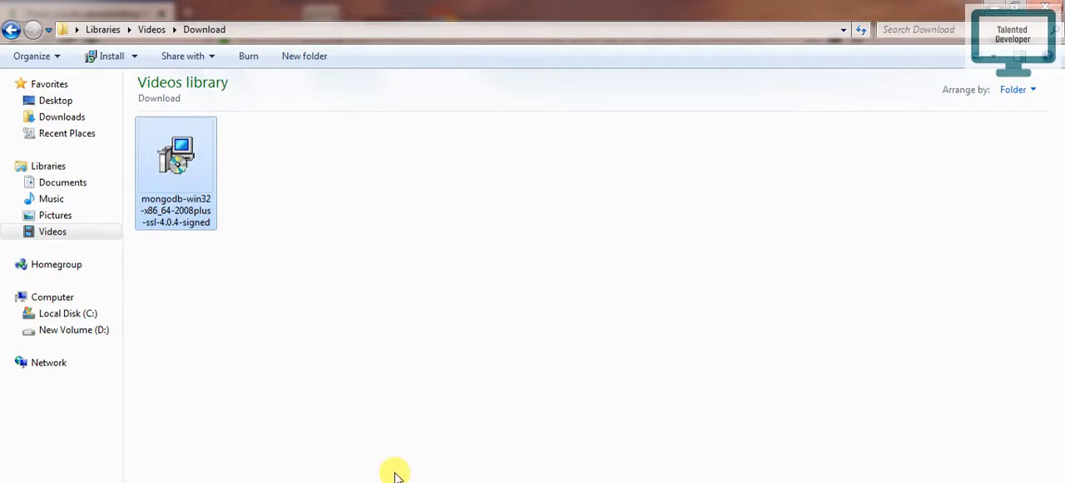
{"action": "mouse_move", "coordinate": [239, 179]}
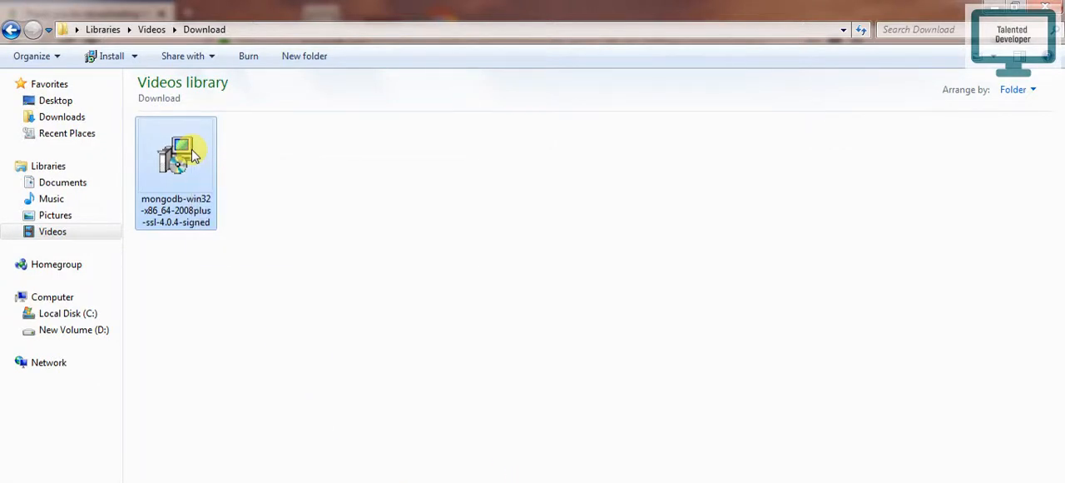
Run the downloaded mongodb-win32 .msi file, allowing it through the security warning.
{"action": "double_click", "coordinate": [176, 158]}
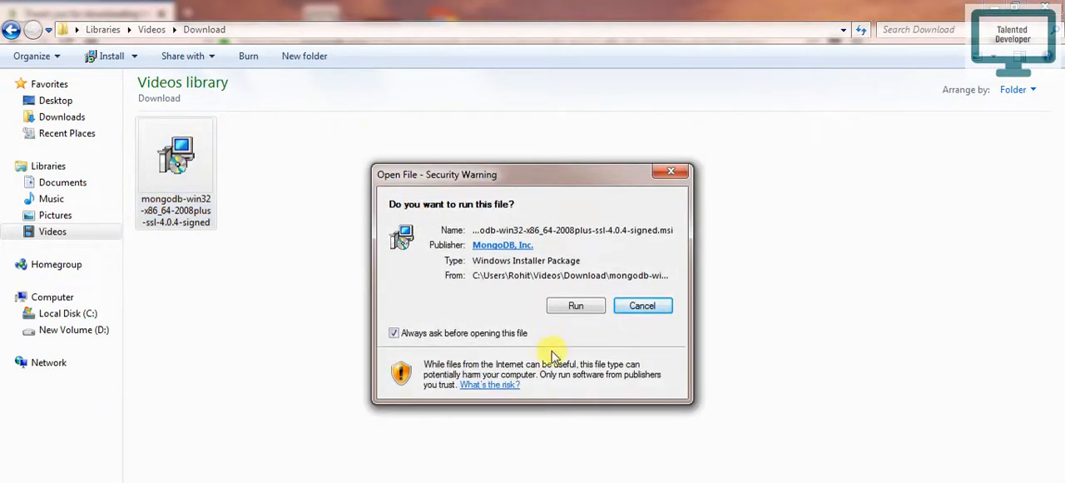
{"action": "left_click", "coordinate": [575, 305]}
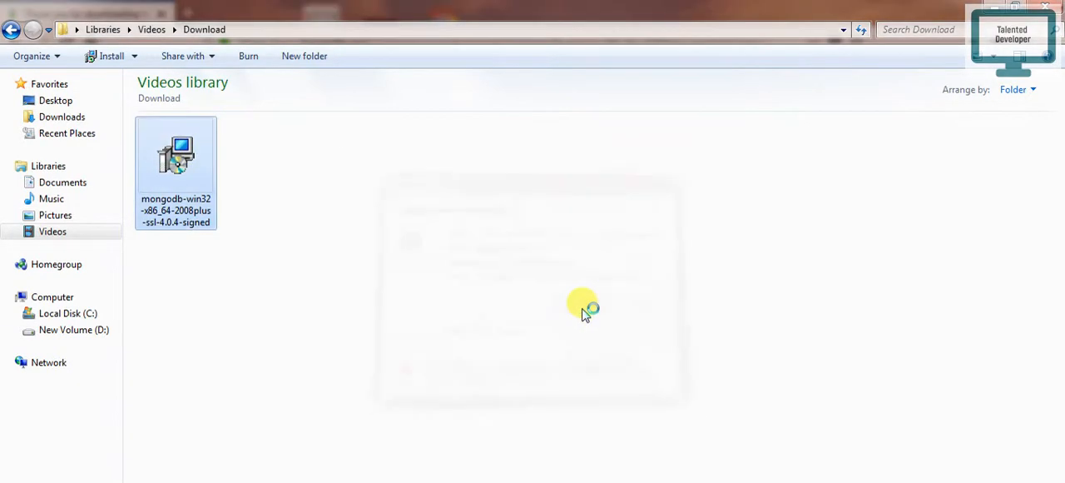
{"action": "double_click", "coordinate": [176, 158]}
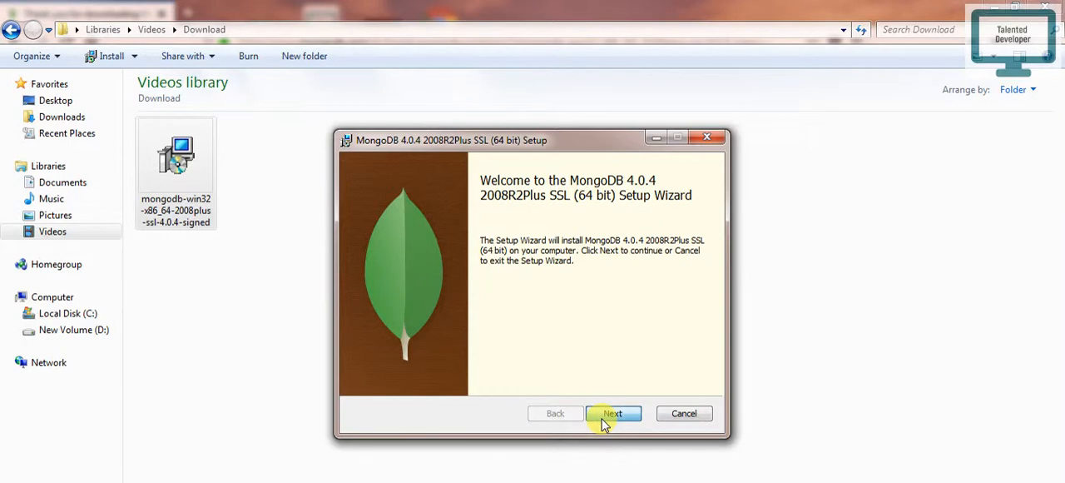
Accept the license, choose Complete setup, and keep the default service configuration.
{"action": "left_click", "coordinate": [613, 413]}
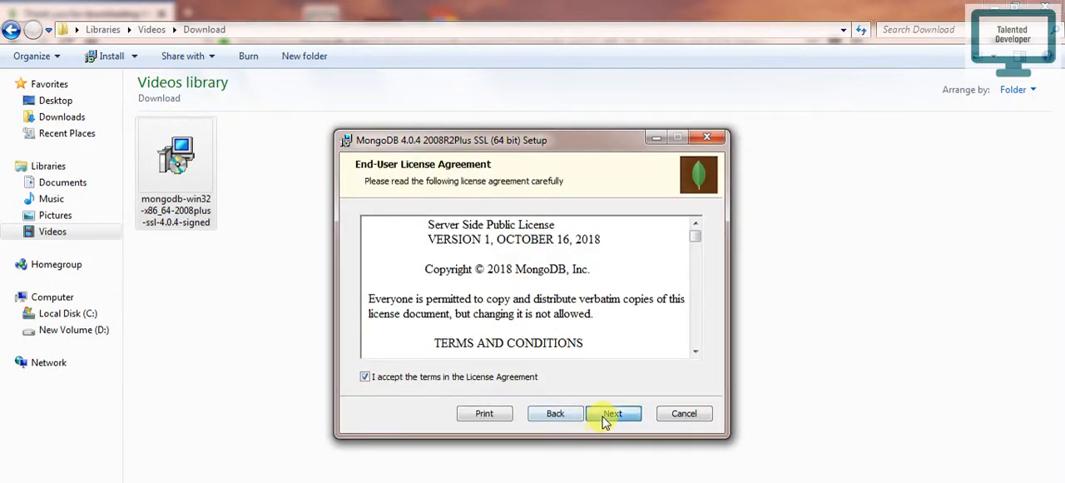
{"action": "left_click", "coordinate": [613, 413]}
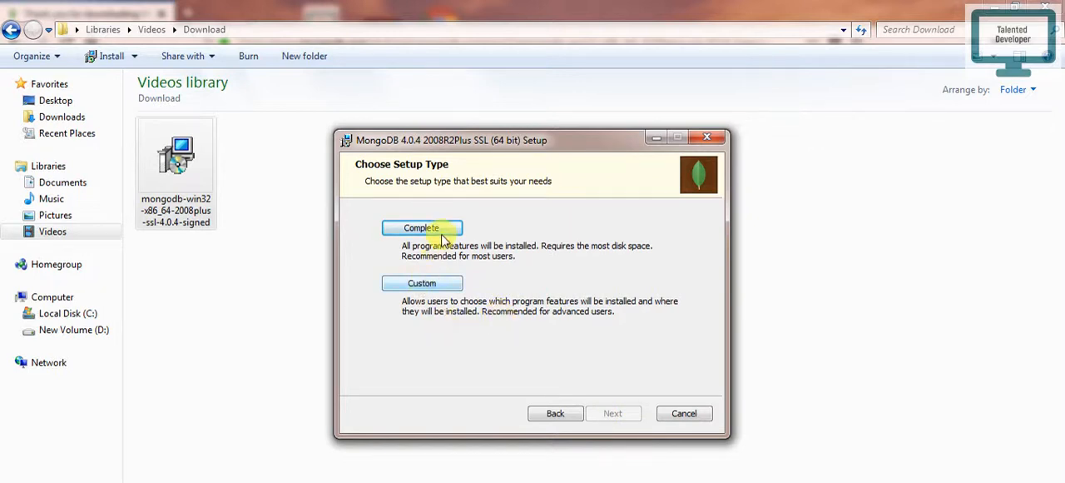
{"action": "left_click", "coordinate": [421, 227]}
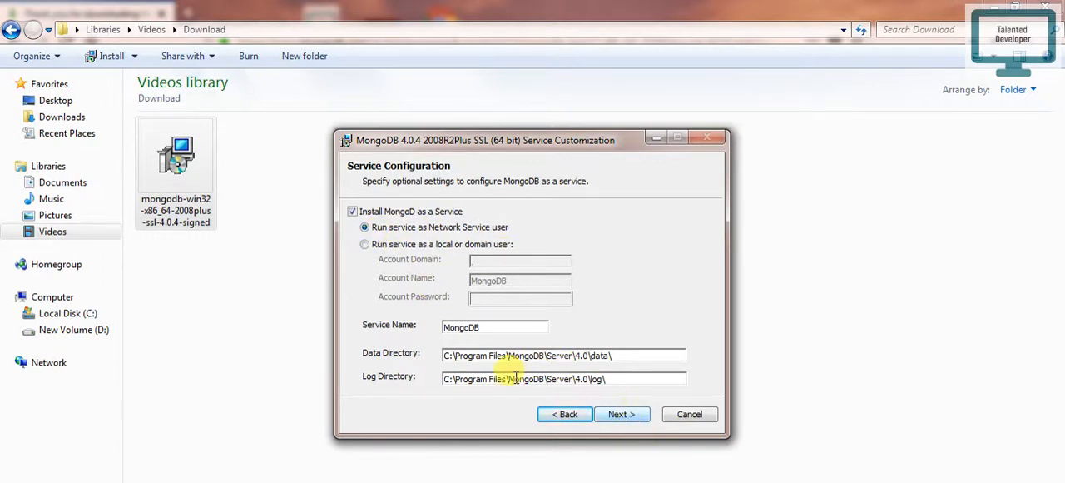
{"action": "triple_click", "coordinate": [524, 378]}
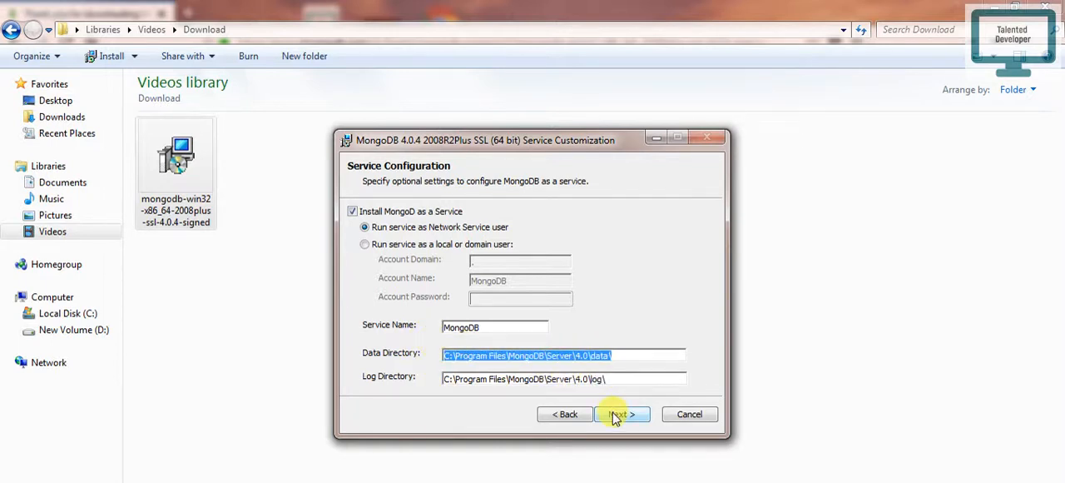
{"action": "left_click", "coordinate": [620, 414]}
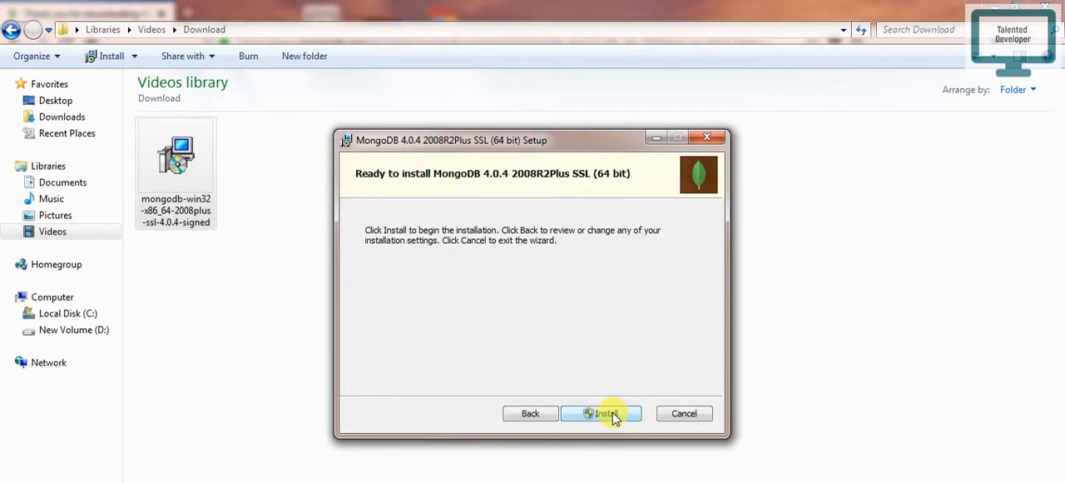
Uncheck Install MongoDB Compass, then start installing MongoDB 4.0.4.
{"action": "left_click", "coordinate": [601, 412]}
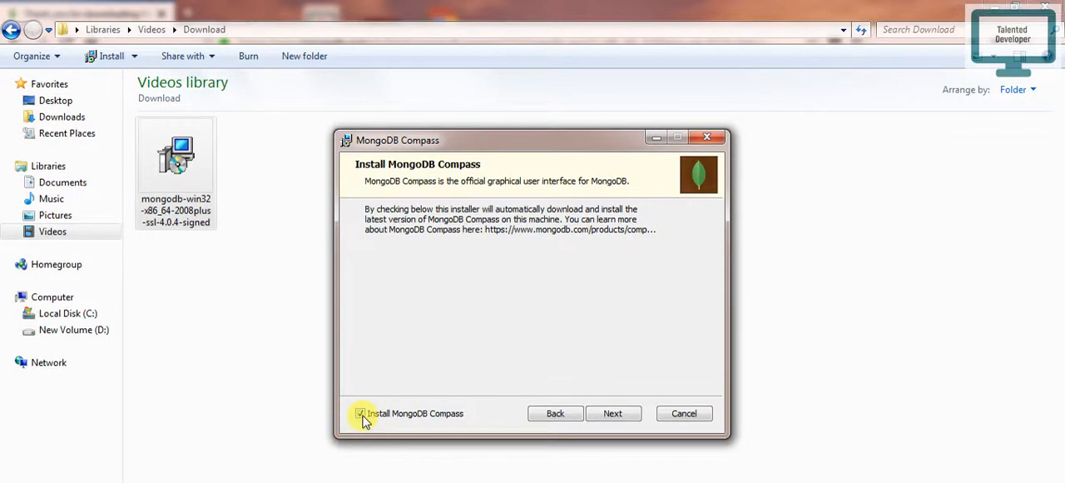
{"action": "left_click", "coordinate": [360, 413]}
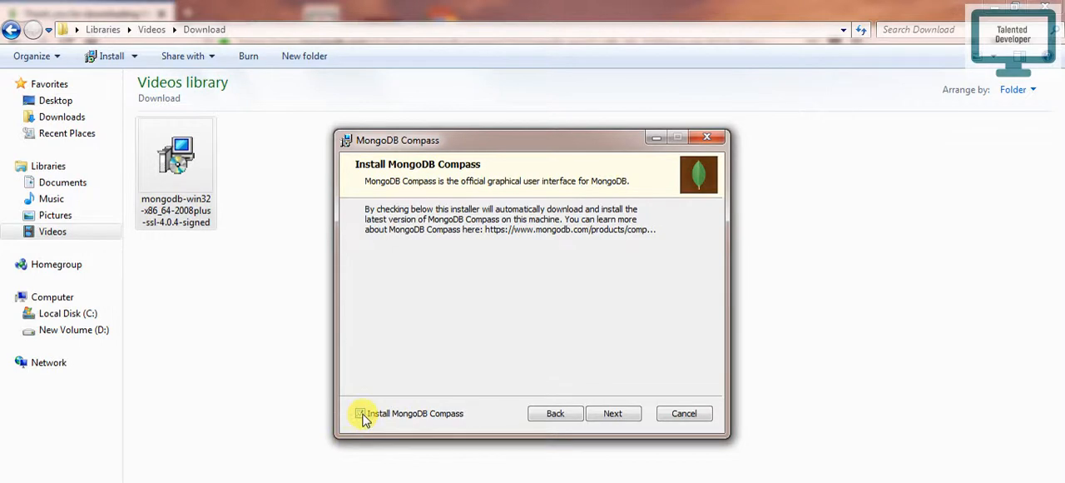
{"action": "left_click", "coordinate": [613, 413]}
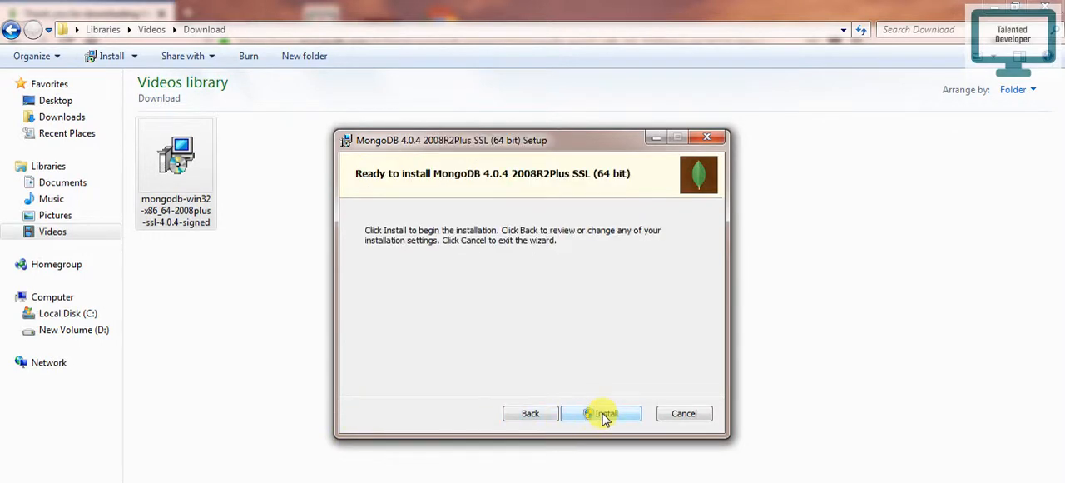
{"action": "left_click", "coordinate": [601, 412]}
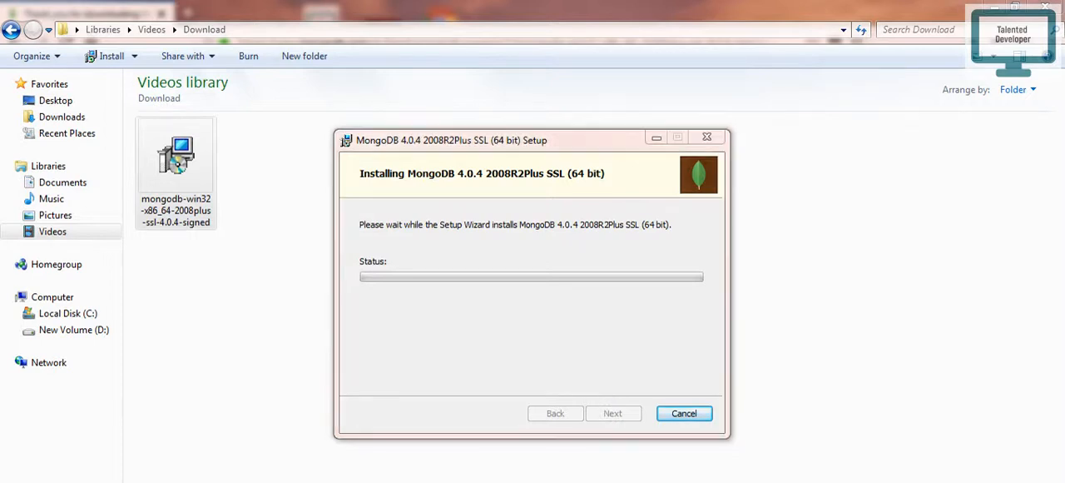
{"action": "mouse_move", "coordinate": [607, 315]}
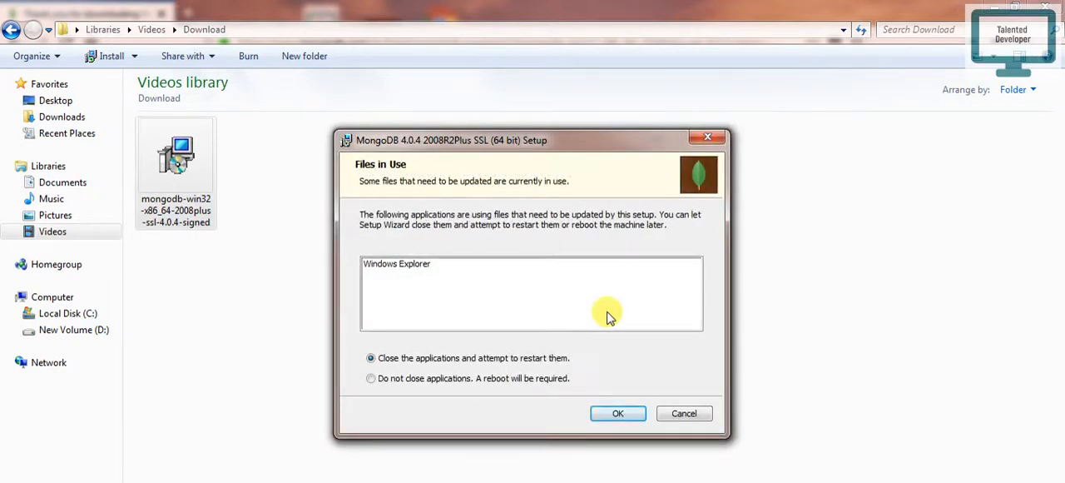
Choose 'Do not close applications. A reboot will be required.' in Files in Use.
{"action": "left_click", "coordinate": [370, 378]}
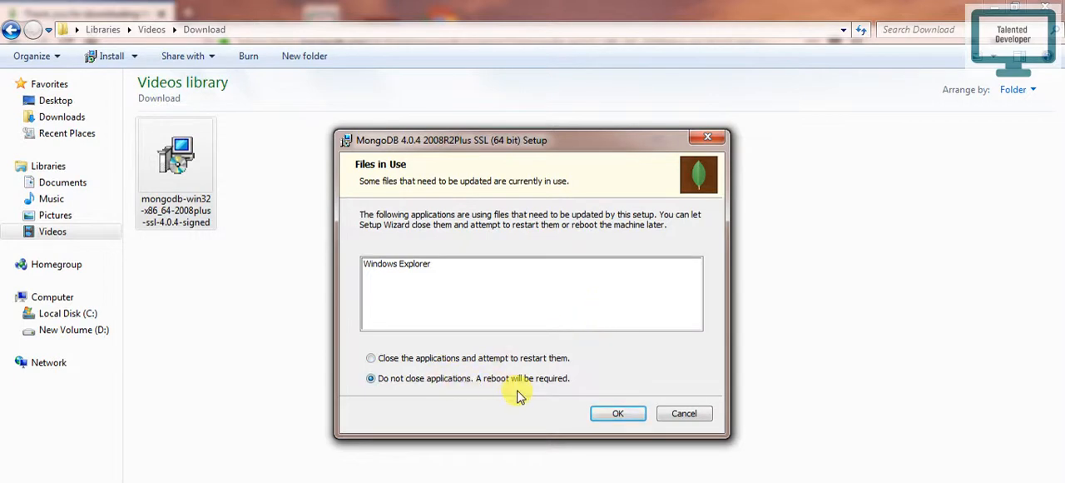
{"action": "left_click", "coordinate": [617, 413]}
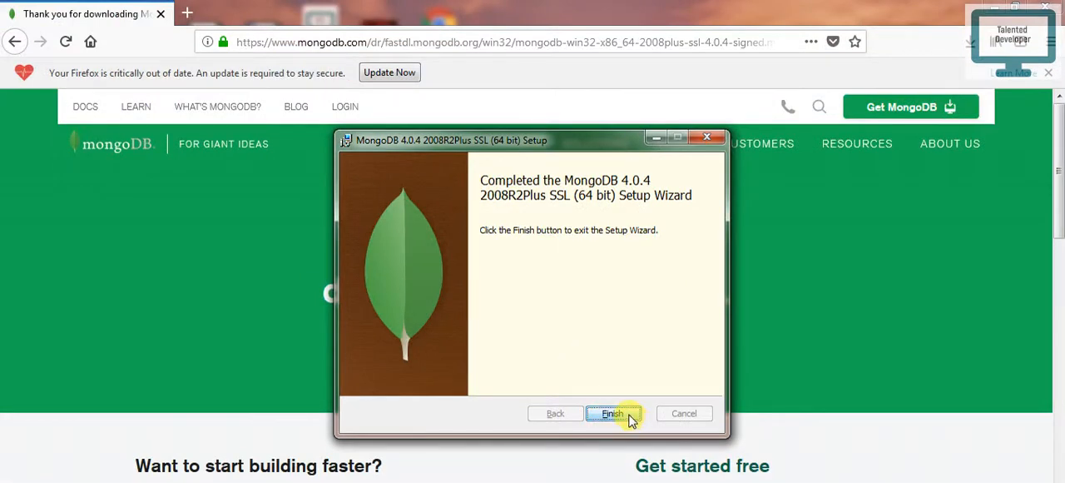
Finish the setup wizard and decline the immediate system restart.
{"action": "left_click", "coordinate": [612, 414]}
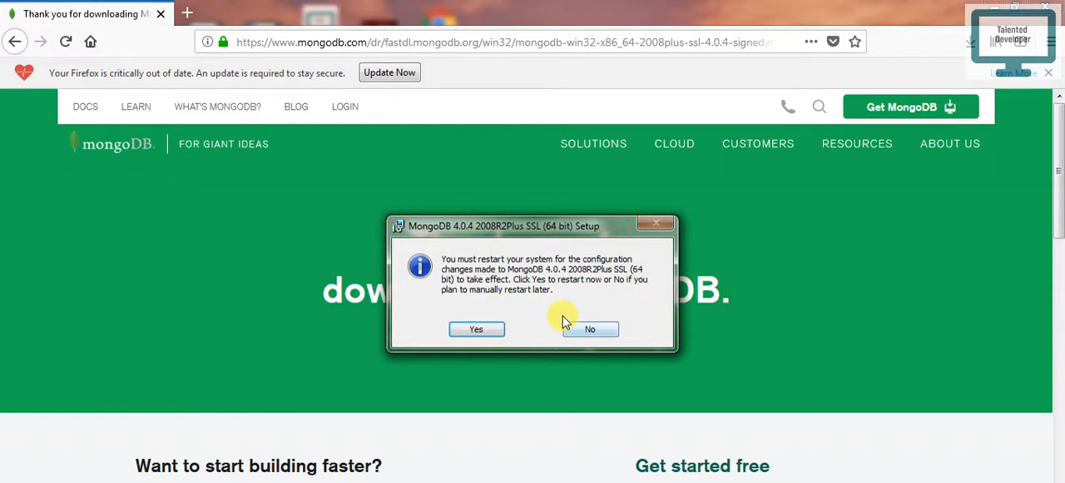
{"action": "mouse_move", "coordinate": [566, 316]}
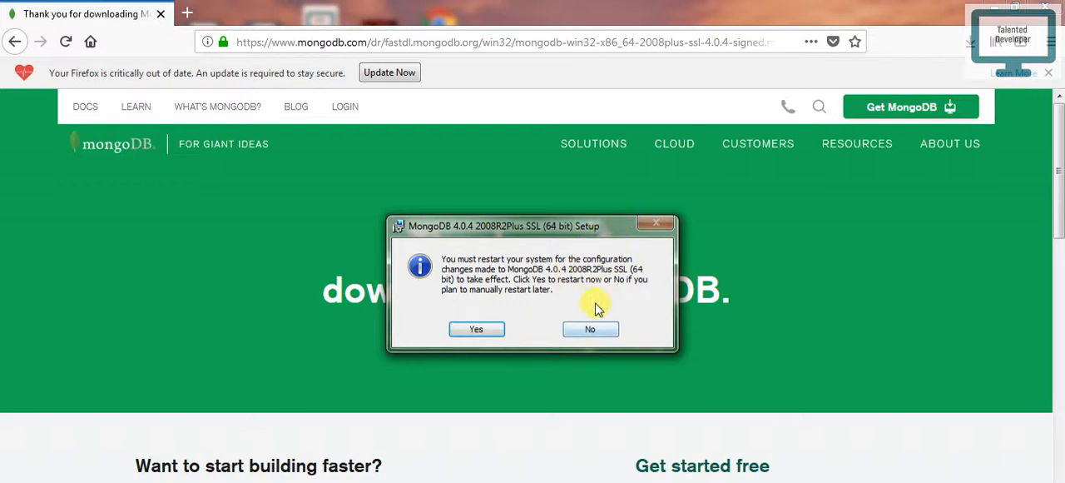
{"action": "left_click", "coordinate": [590, 329]}
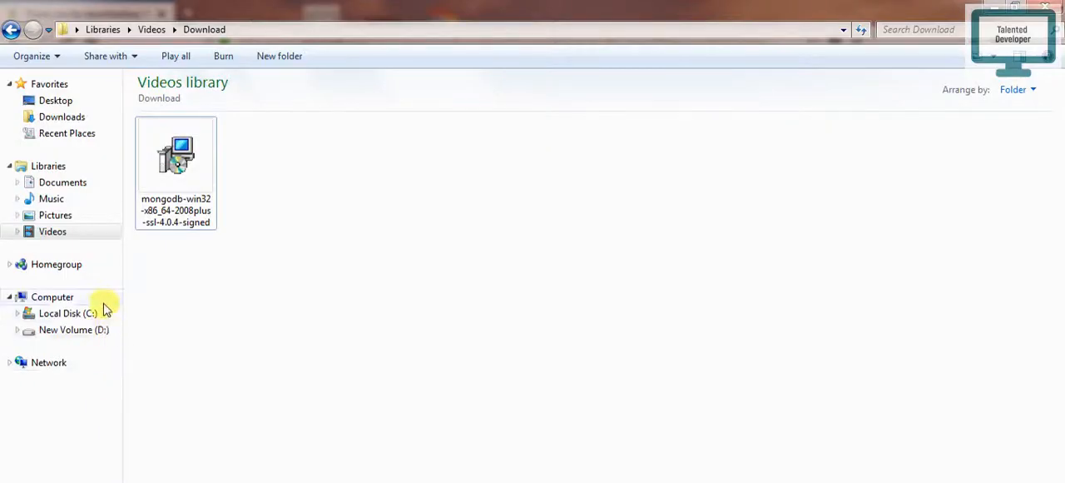
Browse from Local Disk (C:) to C:\Program Files\MongoDB\Server\4.0\bin.
{"action": "left_click", "coordinate": [67, 313]}
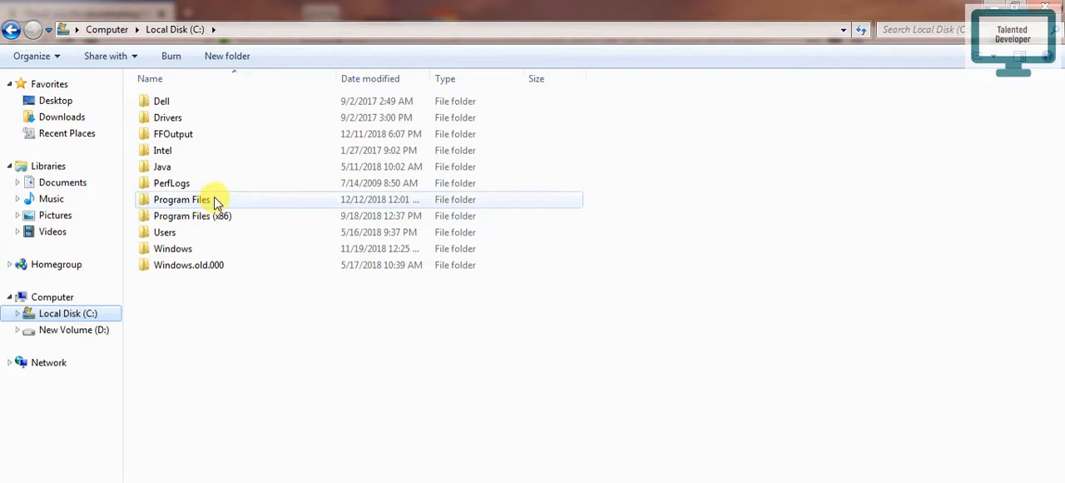
{"action": "double_click", "coordinate": [180, 198]}
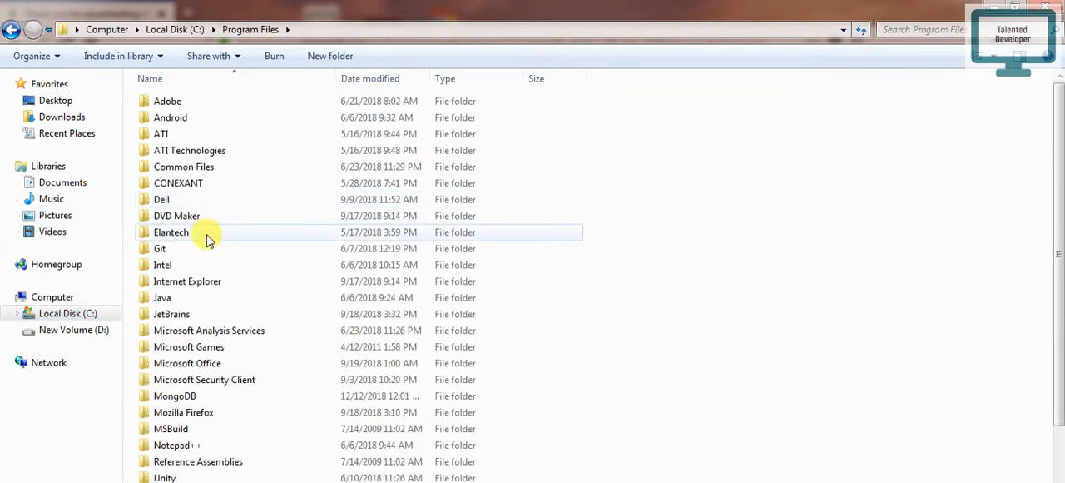
{"action": "scroll", "scroll_direction": "down", "scroll_amount": 3}
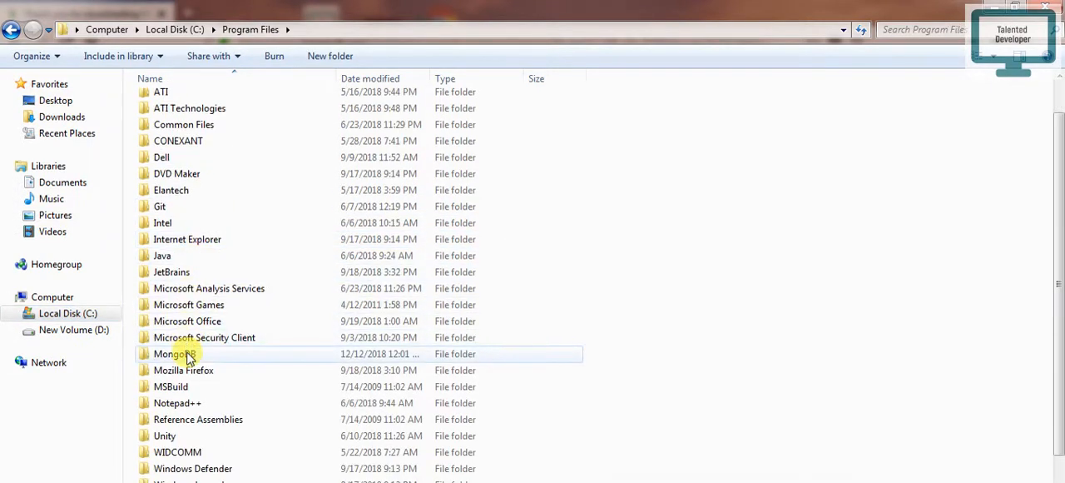
{"action": "double_click", "coordinate": [175, 353]}
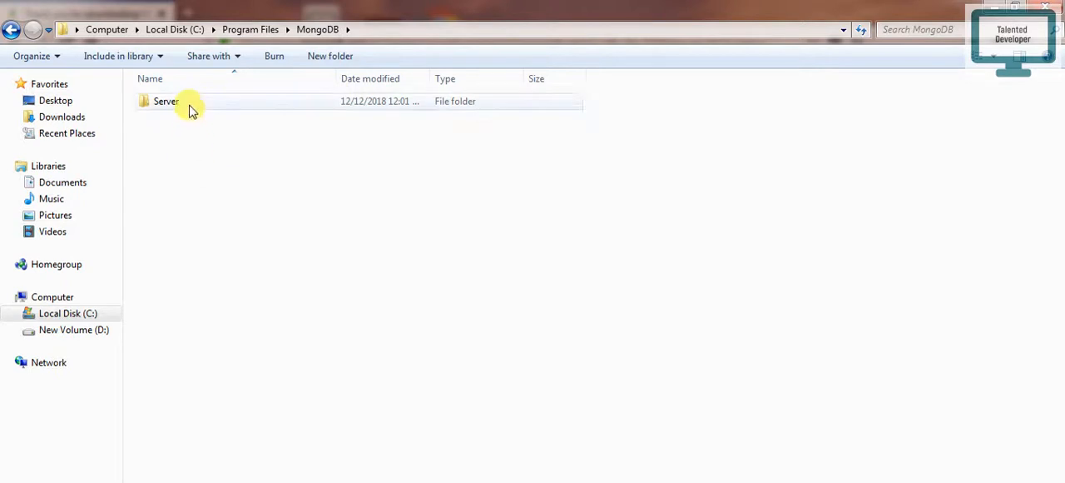
{"action": "double_click", "coordinate": [165, 100]}
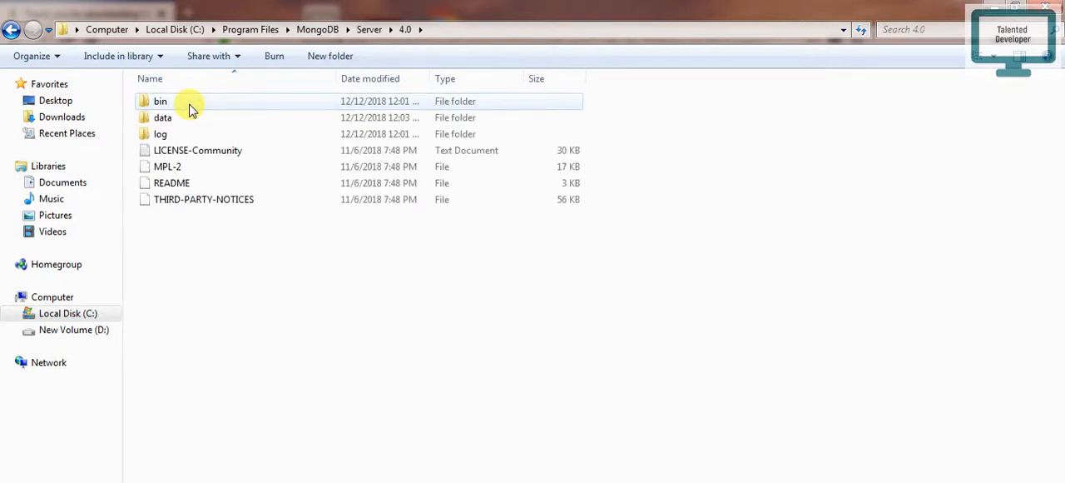
{"action": "double_click", "coordinate": [160, 101]}
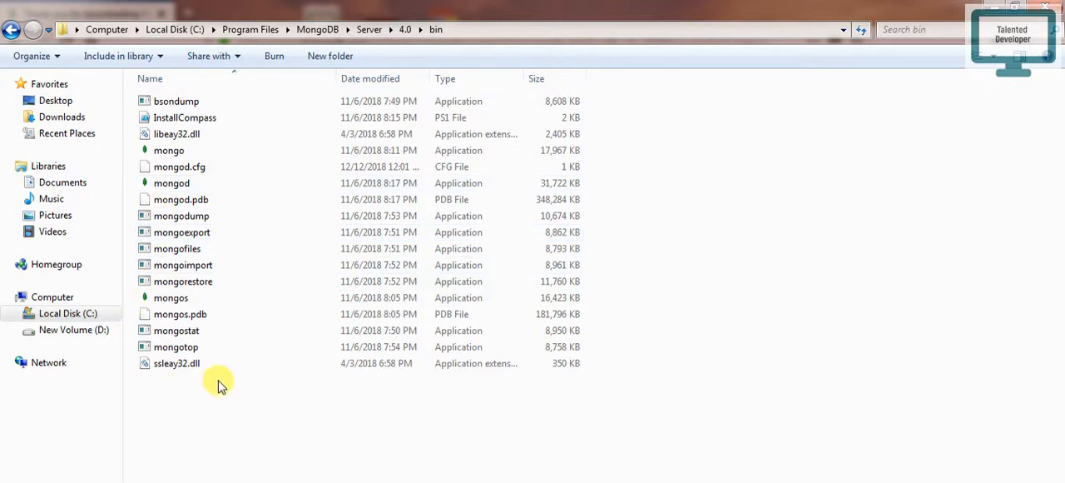
{"action": "mouse_move", "coordinate": [441, 79]}
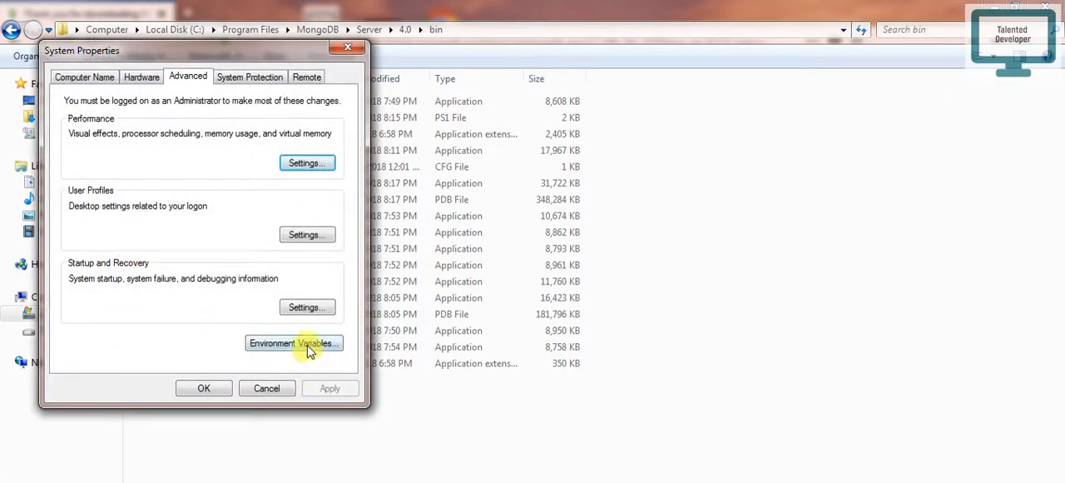
Append ';C:\Program Files\MongoDB\Server\4.0\bin' to the user PATH variable and confirm all dialogs.
{"action": "left_click", "coordinate": [293, 343]}
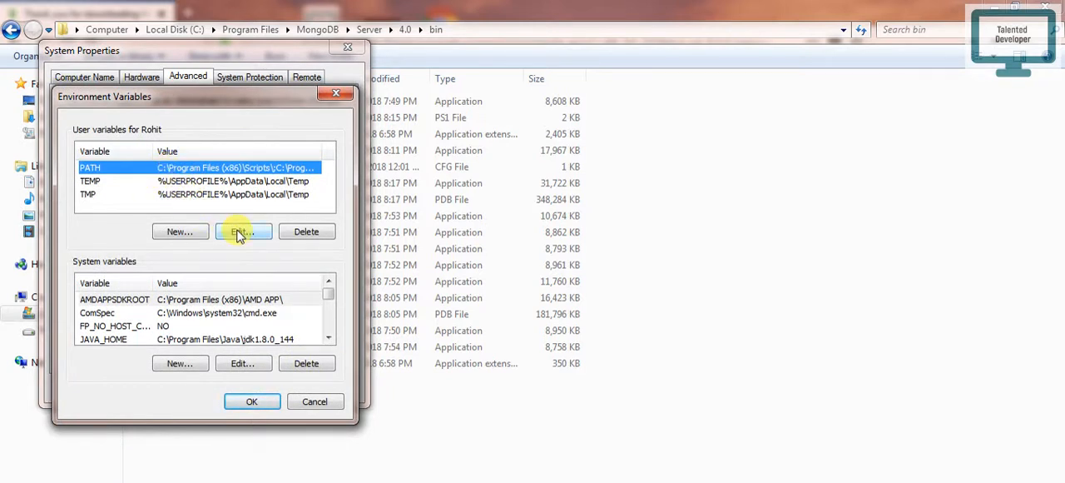
{"action": "left_click", "coordinate": [243, 232]}
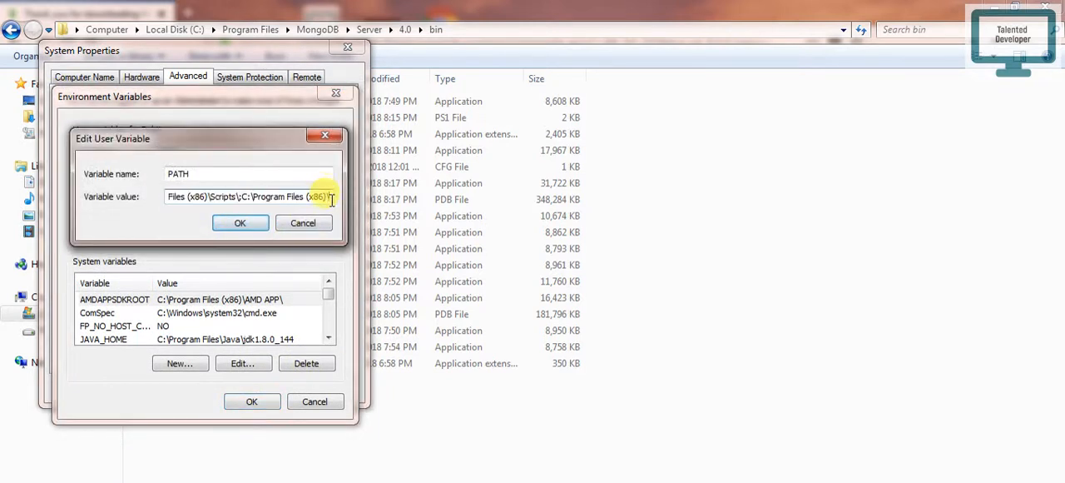
{"action": "type", "text": ";C:\\Program Files\\MongoDB\\Server\\4.0\\bin;"}
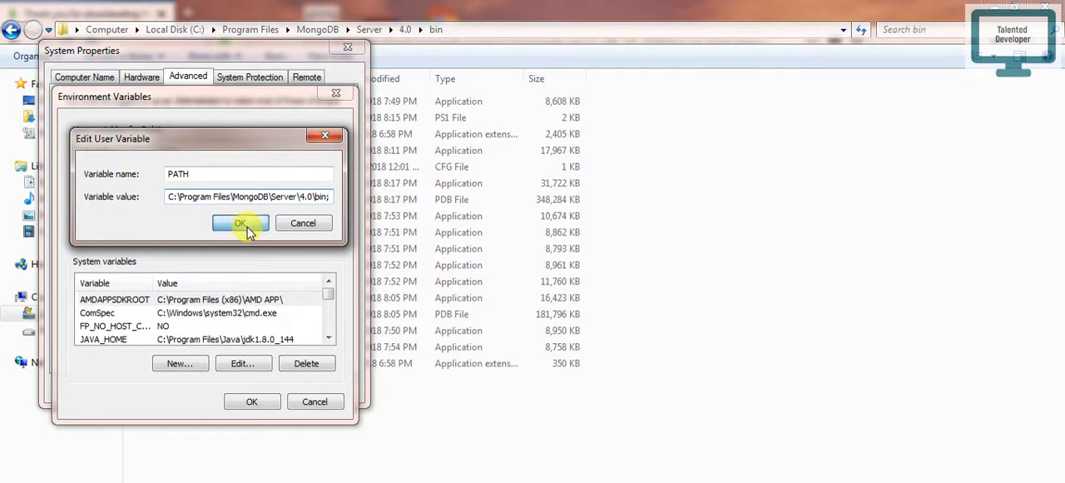
{"action": "left_click", "coordinate": [240, 222]}
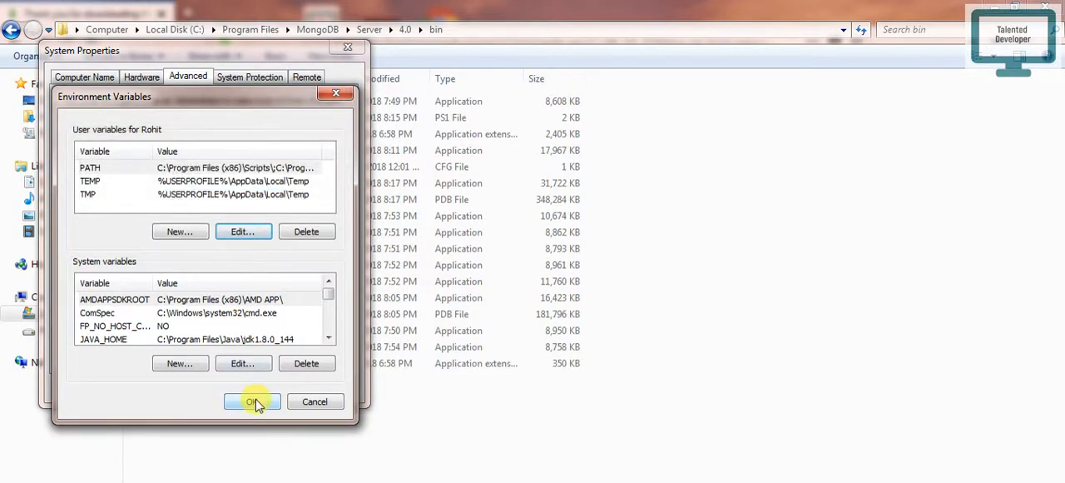
{"action": "left_click", "coordinate": [252, 401]}
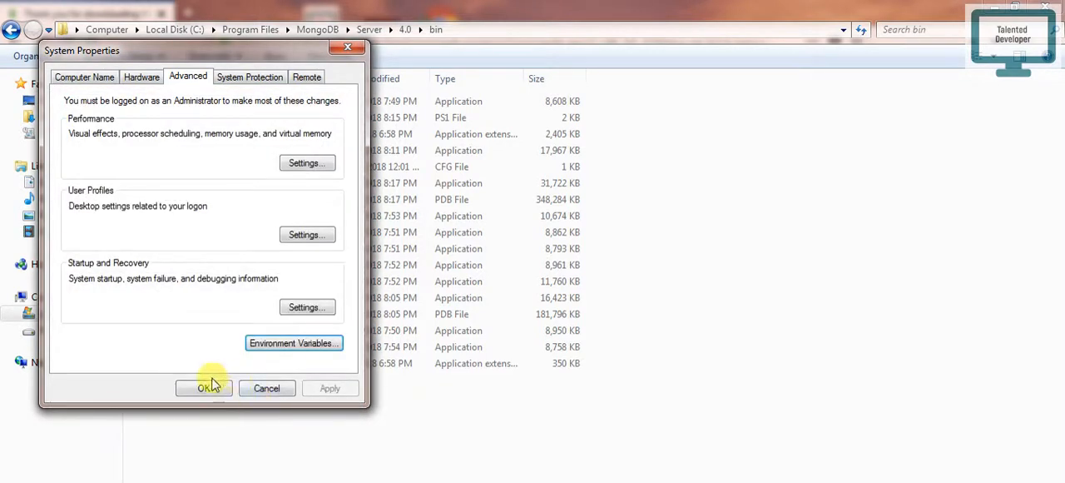
{"action": "left_click", "coordinate": [203, 387]}
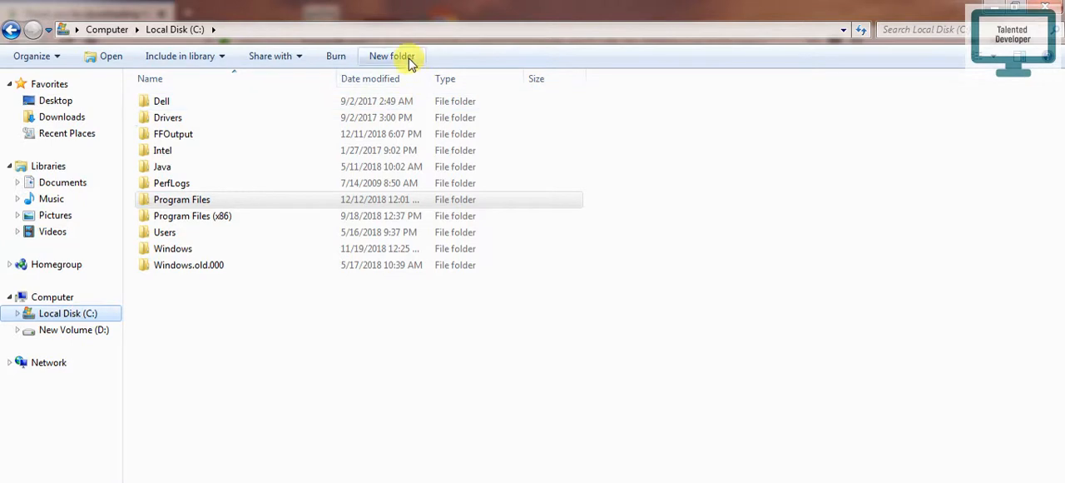
Create a MongoFiles folder on the C drive with a data folder inside.
{"action": "left_click", "coordinate": [391, 56]}
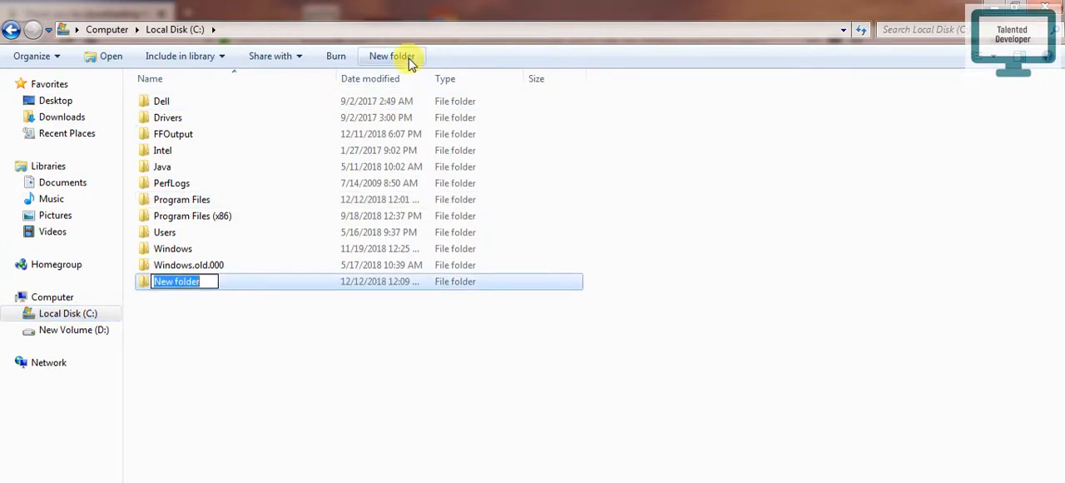
{"action": "type", "text": "Mon"}
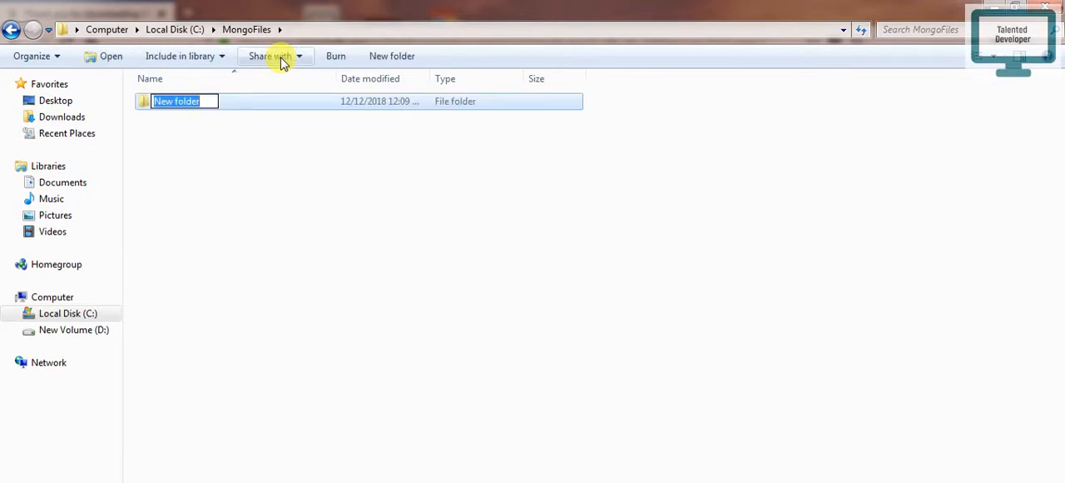
{"action": "mouse_move", "coordinate": [274, 56]}
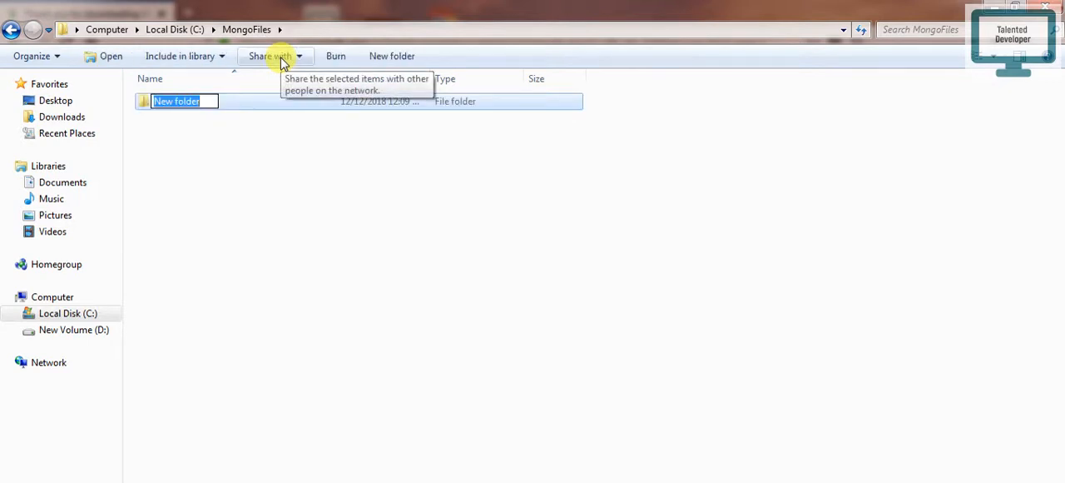
{"action": "type", "text": "data"}
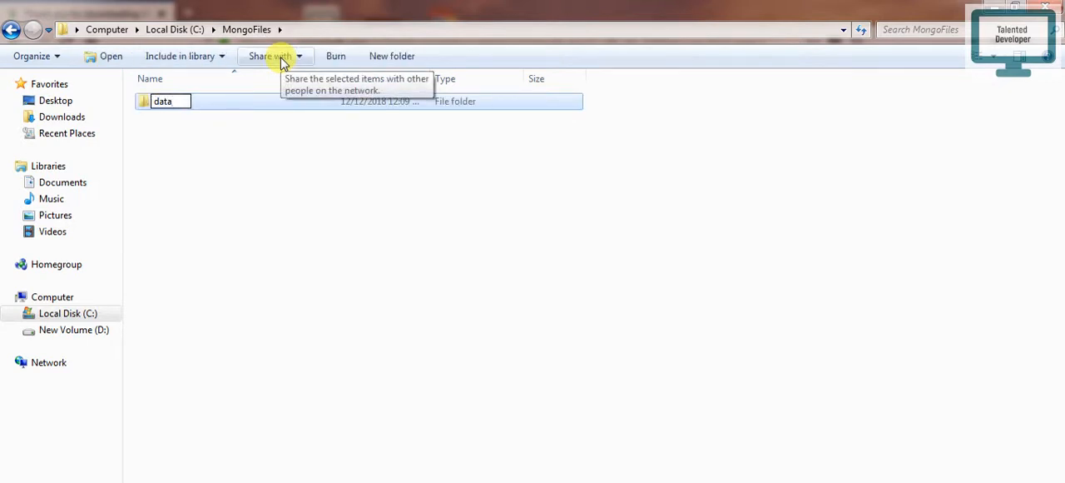
Inside the data folder, create an empty db folder.
{"action": "double_click", "coordinate": [163, 101]}
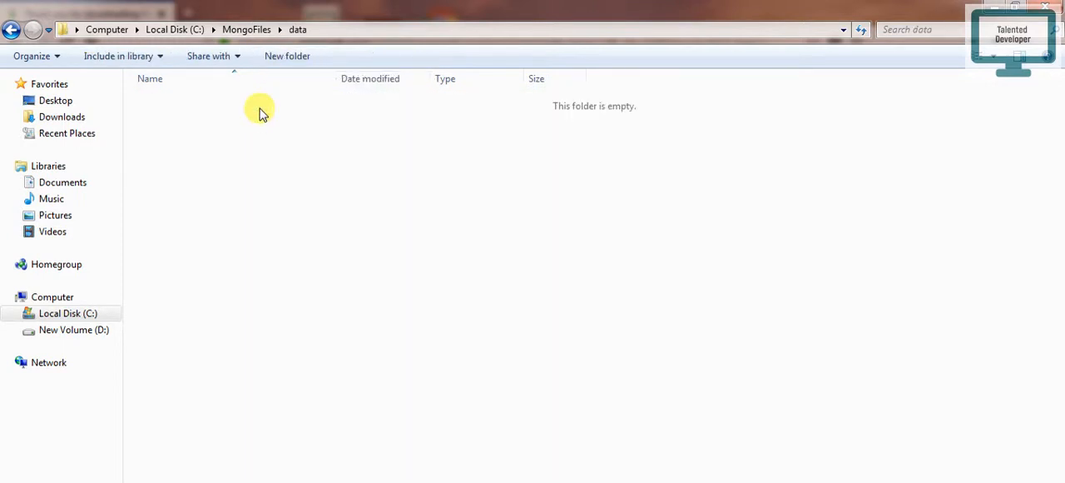
{"action": "left_click", "coordinate": [287, 56]}
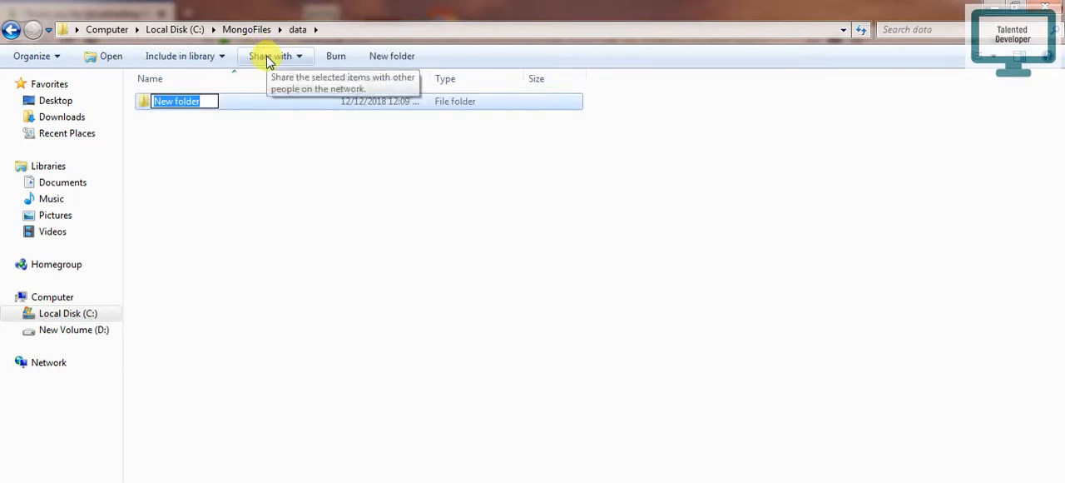
{"action": "type", "text": "db"}
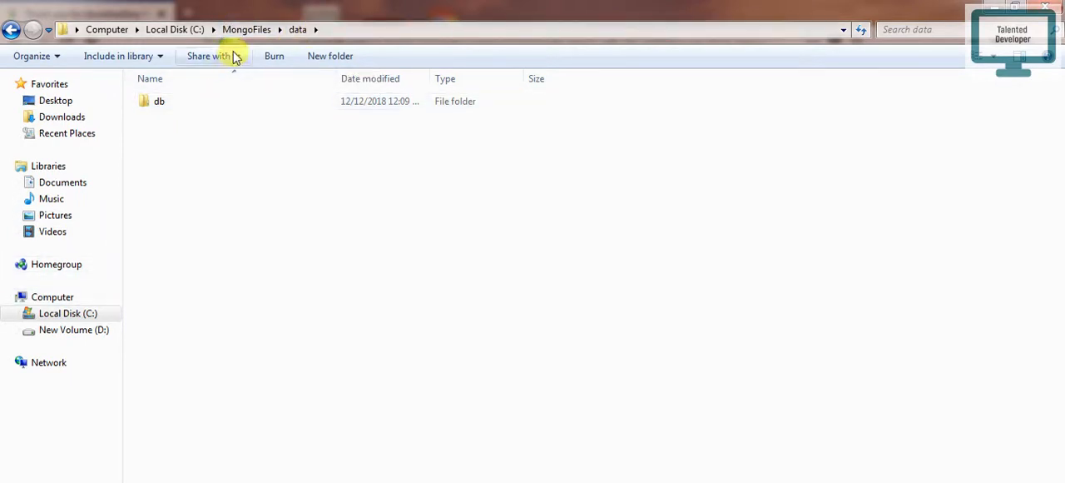
{"action": "left_click", "coordinate": [68, 313]}
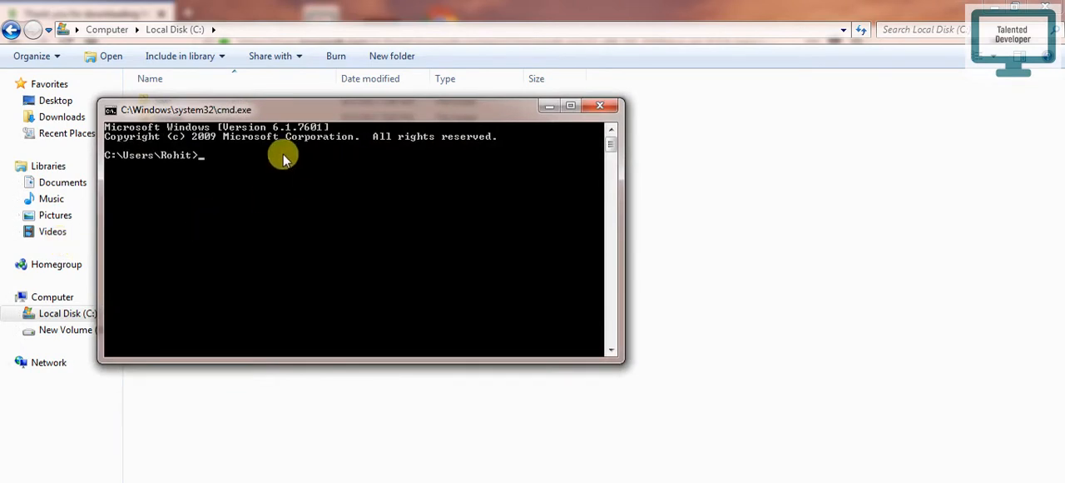
Start the mongo 4.0.4 shell and run db, which reports 'test'.
{"action": "type", "text": "m"}
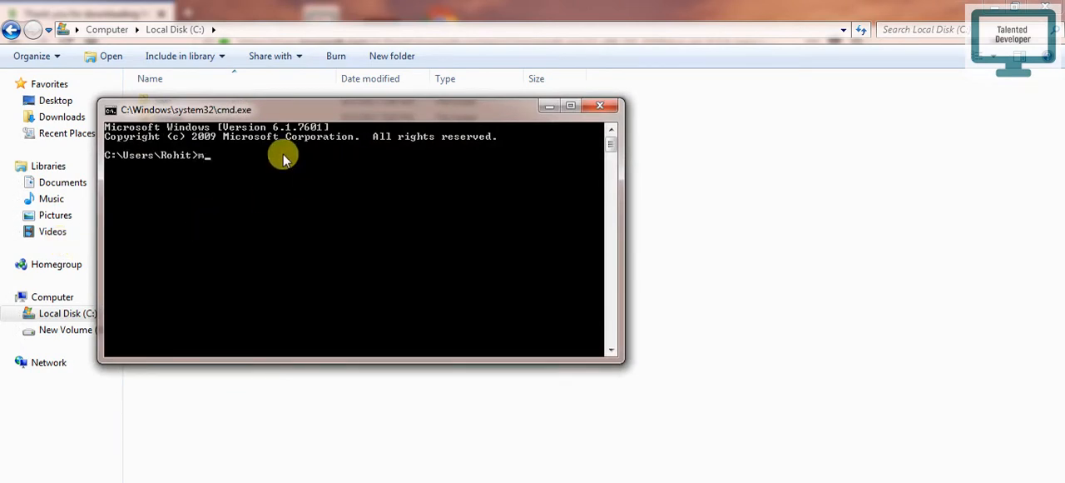
{"action": "type", "text": "ongo"}
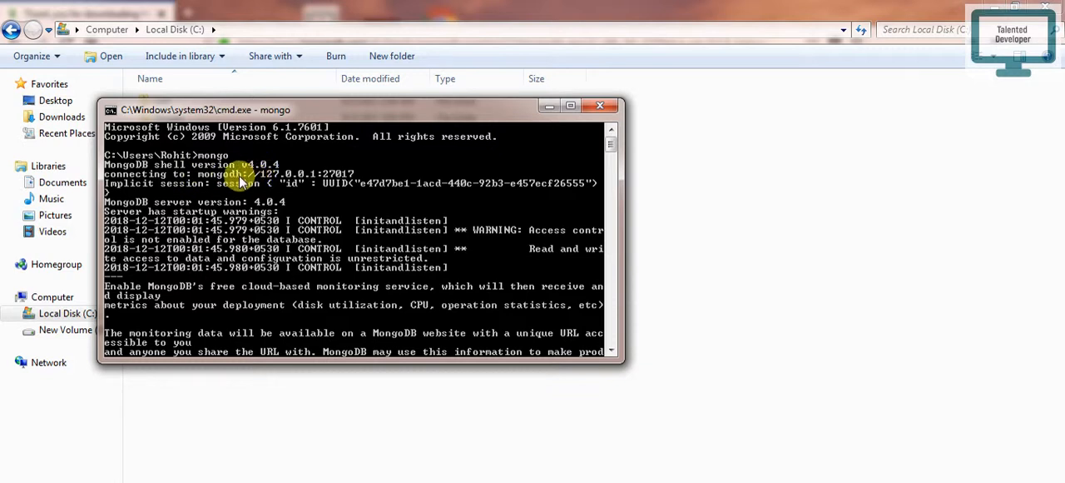
{"action": "mouse_move", "coordinate": [305, 200]}
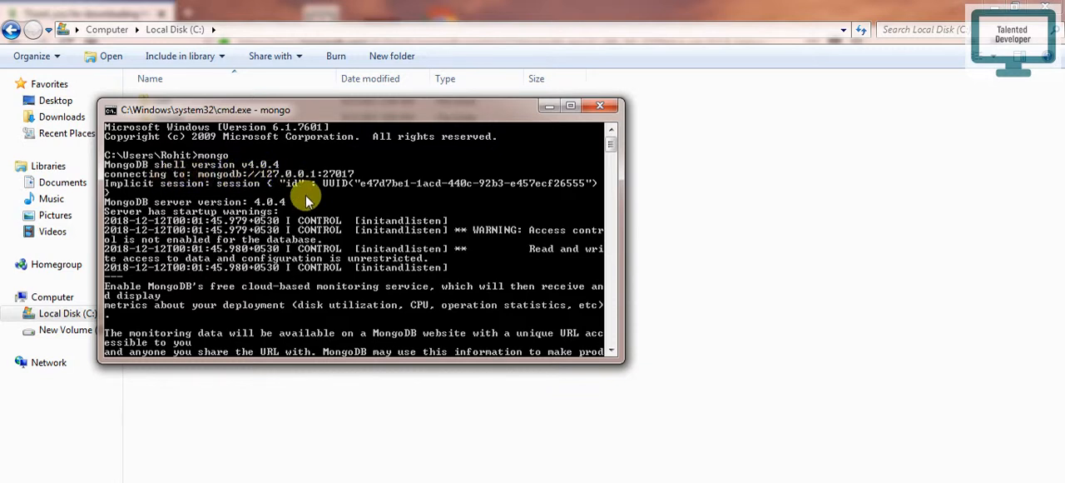
{"action": "scroll", "scroll_direction": "down", "scroll_amount": 3}
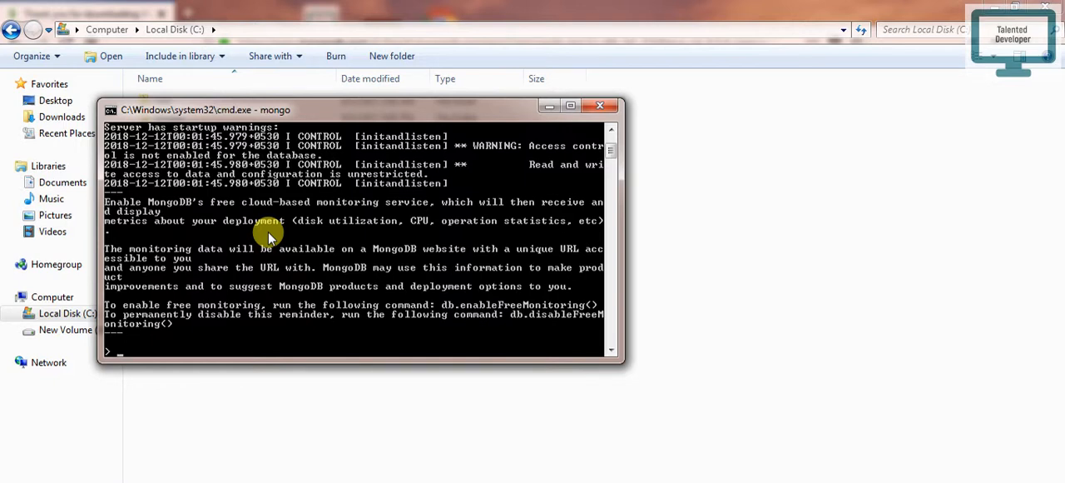
{"action": "type", "text": "db"}
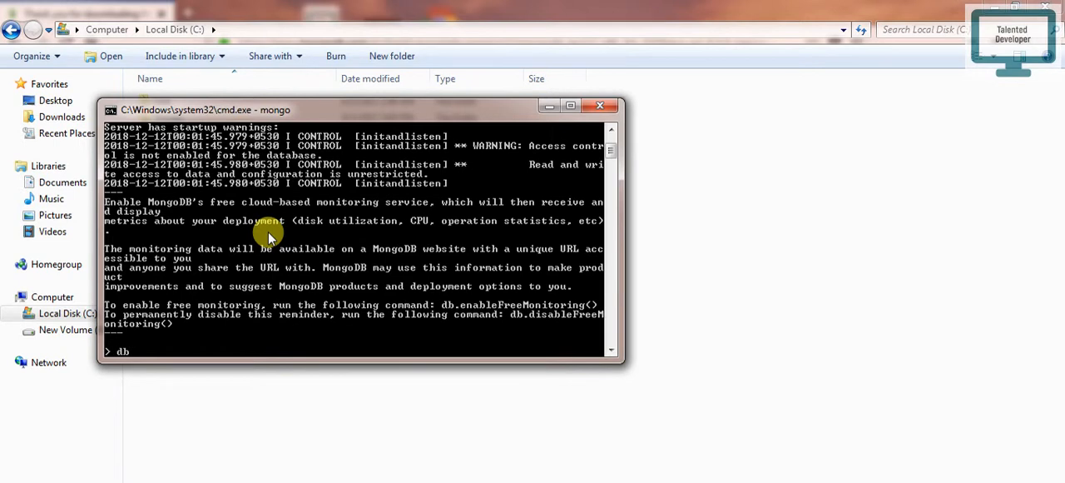
{"action": "mouse_move", "coordinate": [129, 333]}
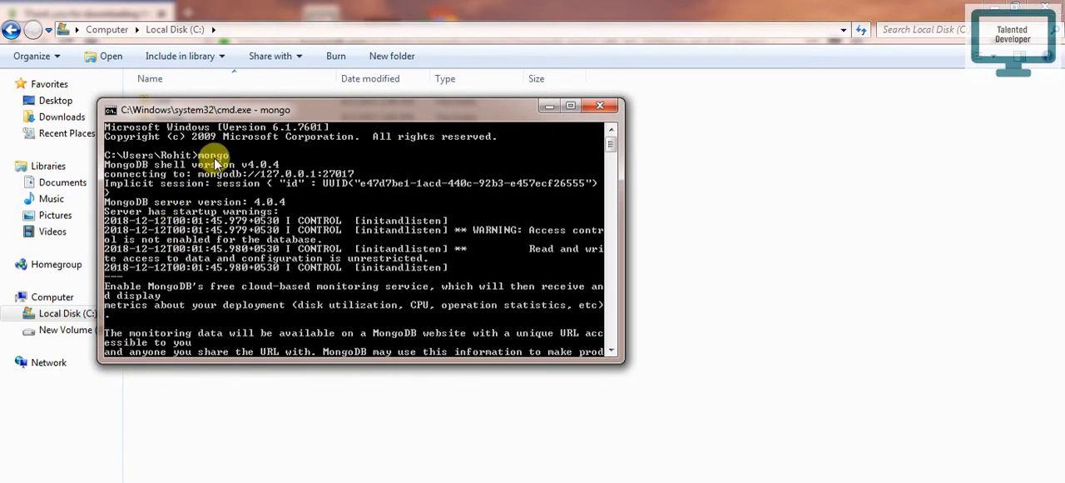
{"action": "type", "text": "db"}
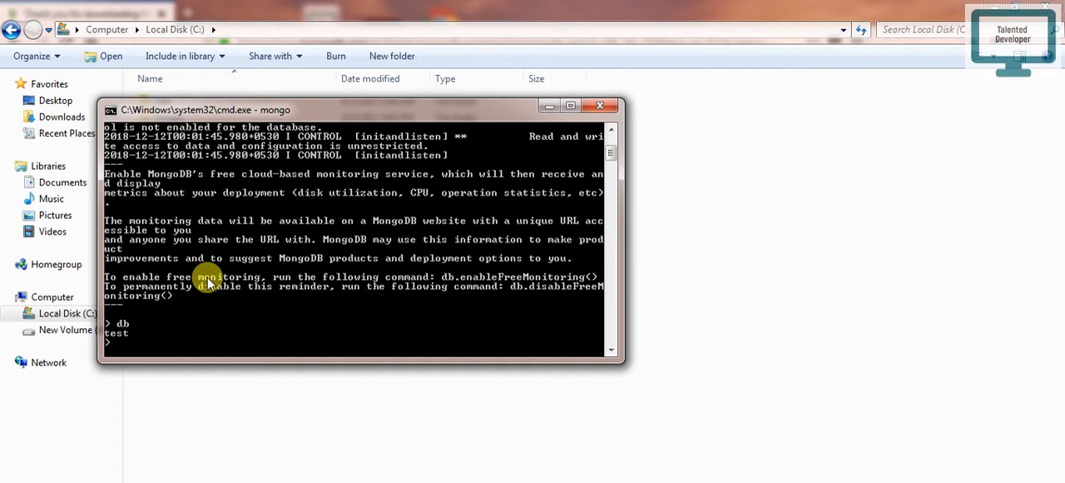